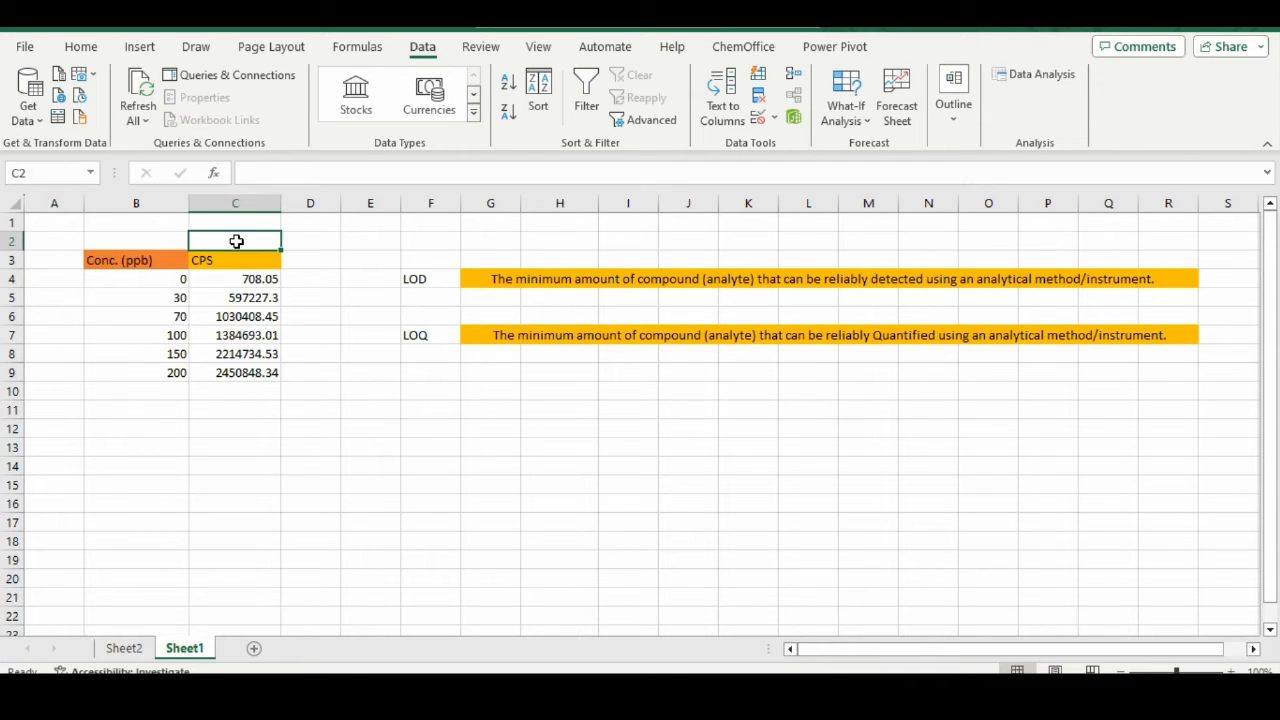
# - Point out the LOD and LOQ labels beside the calibration data
pyautogui.click(430, 278)
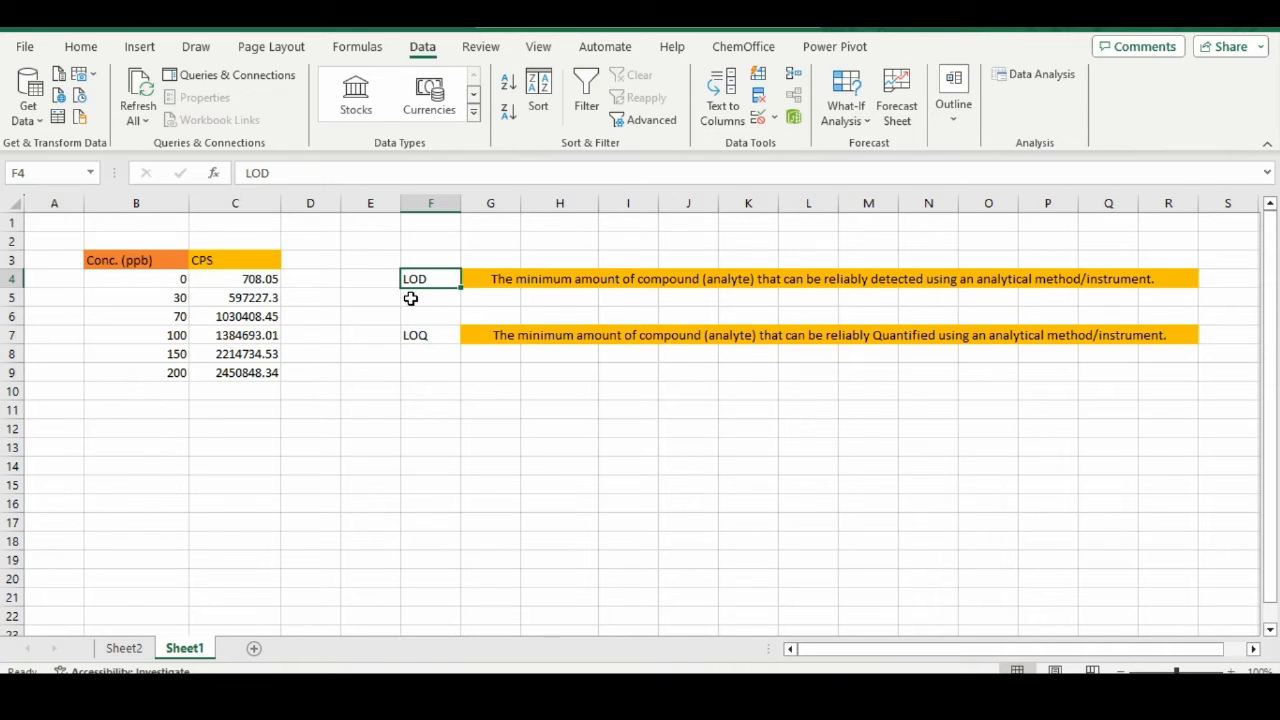
pyautogui.click(430, 353)
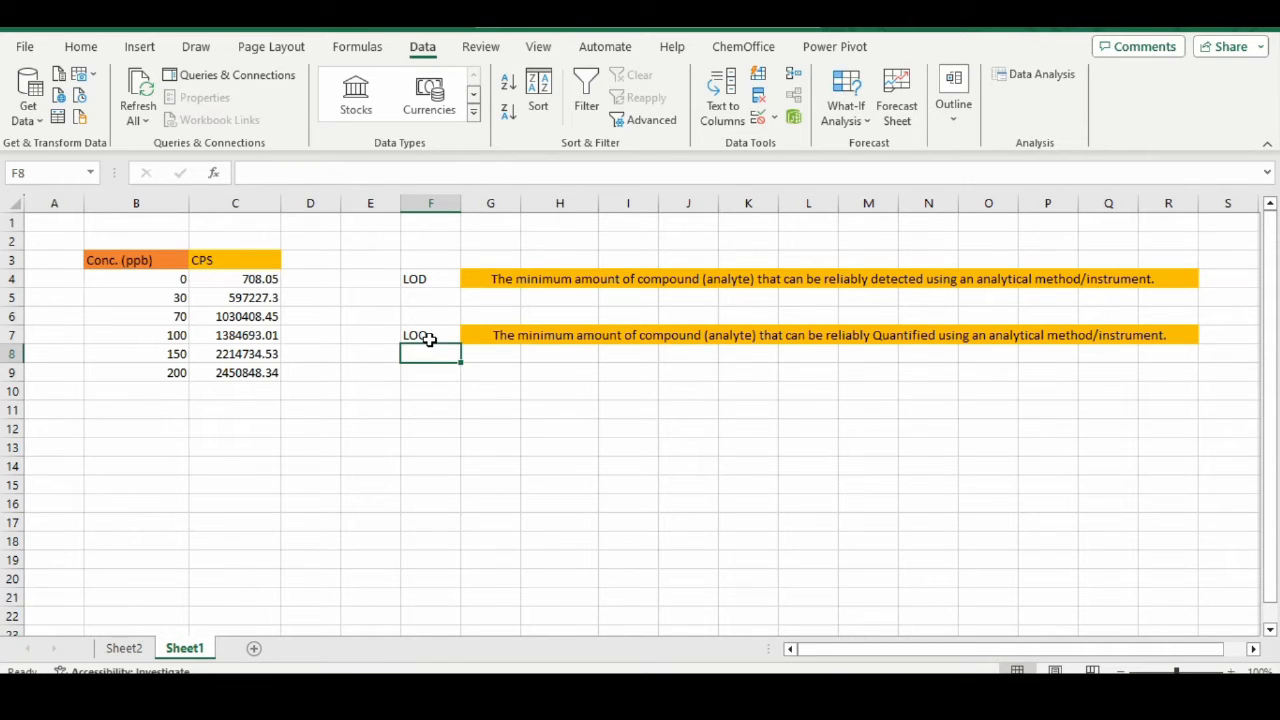
pyautogui.click(430, 334)
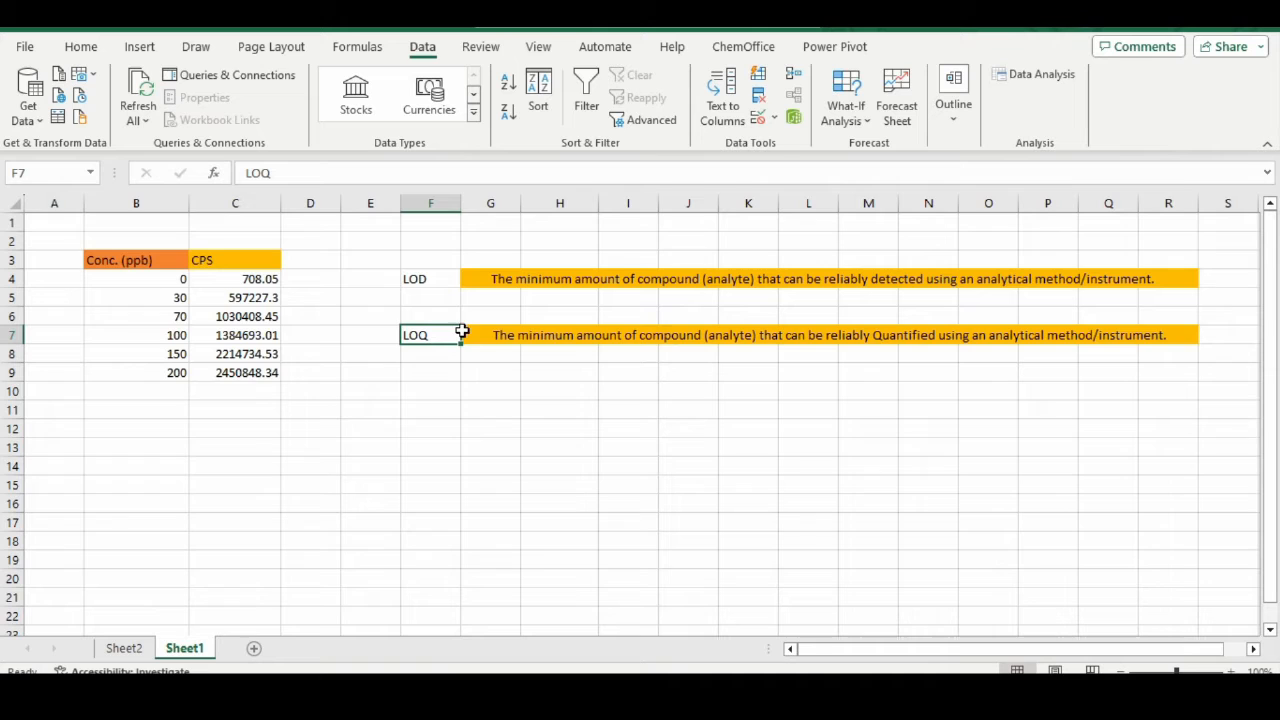
pyautogui.moveTo(621, 289)
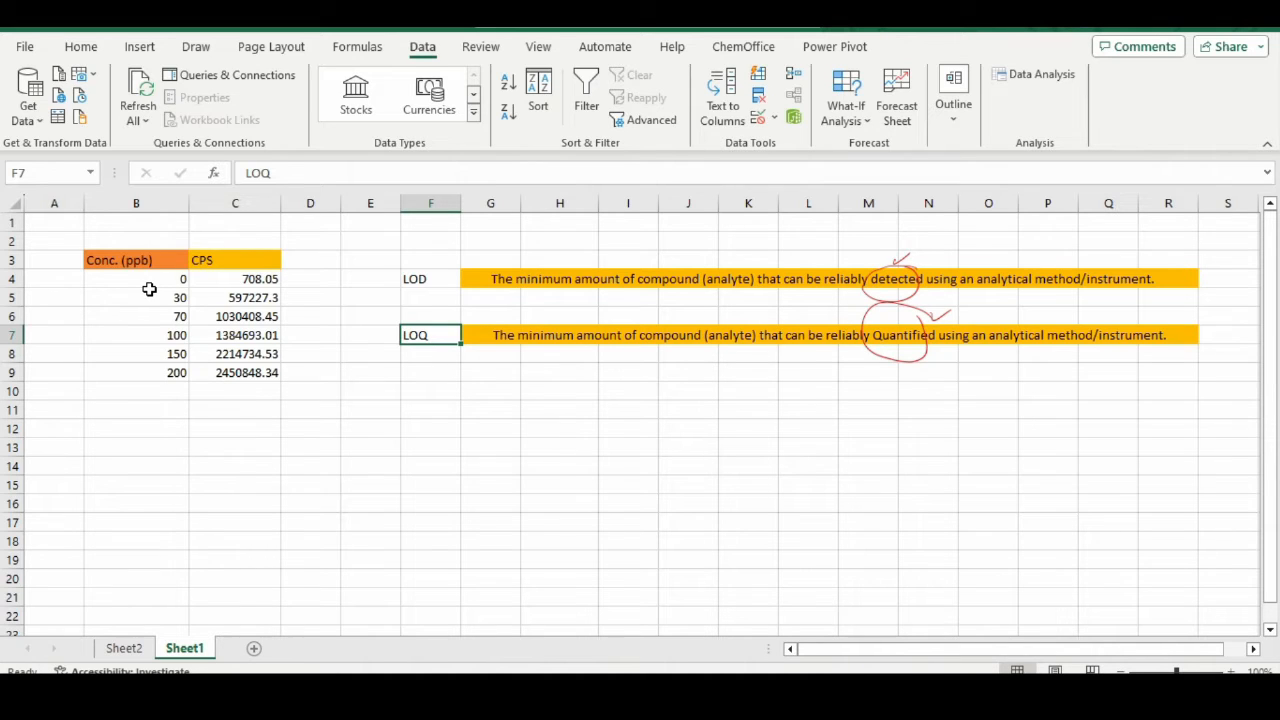
pyautogui.moveTo(133, 272)
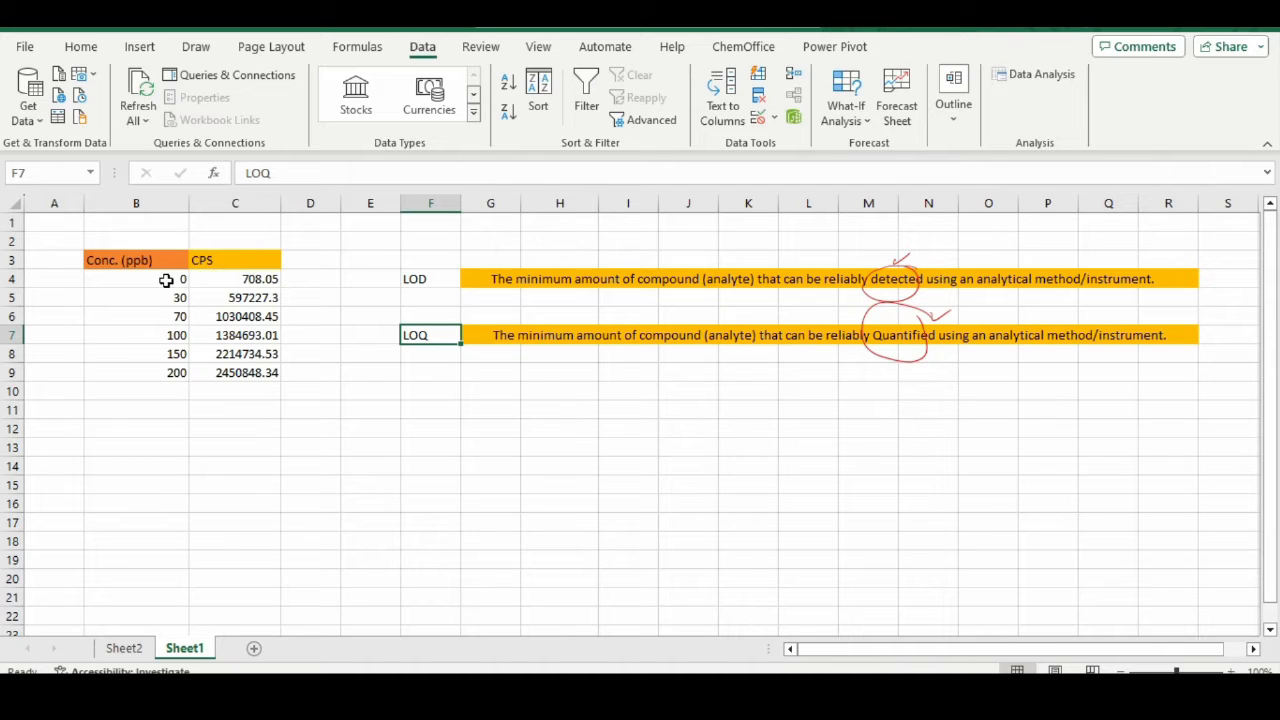
# - Select the concentration and CPS values B4:C9 and open Data Analysis
pyautogui.moveTo(136, 278); pyautogui.dragTo(235, 353)
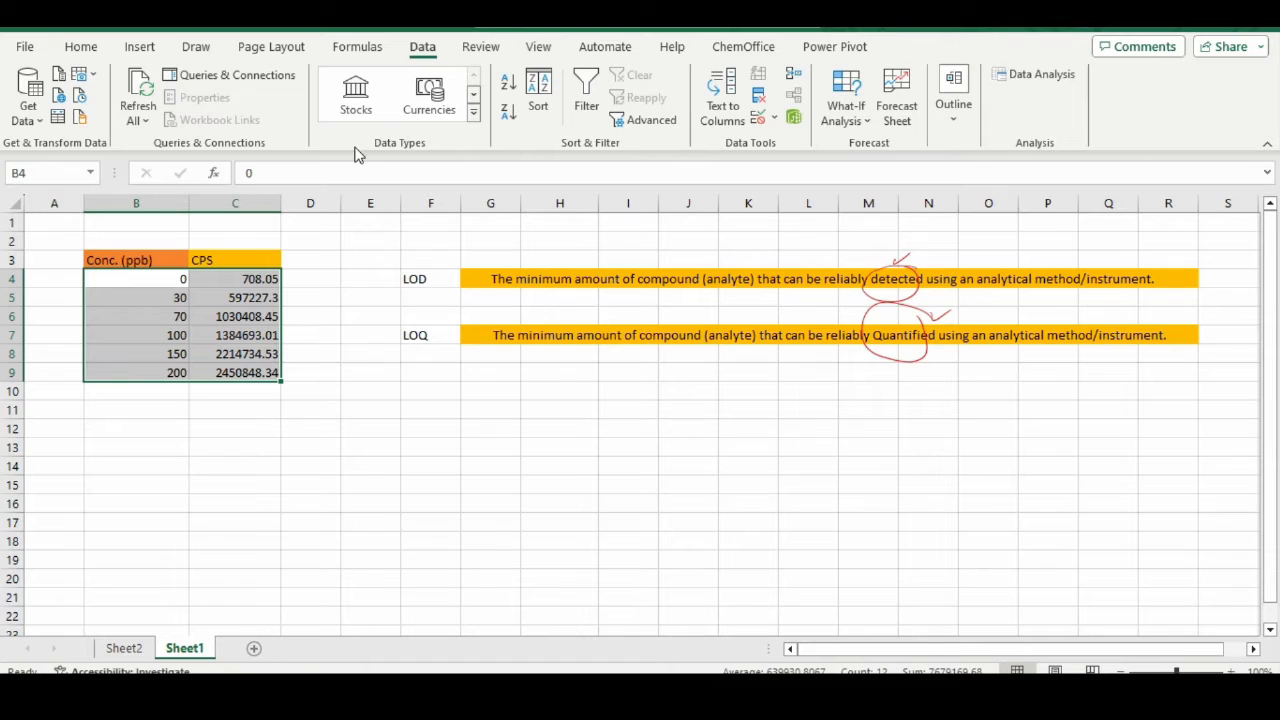
pyautogui.moveTo(183, 76)
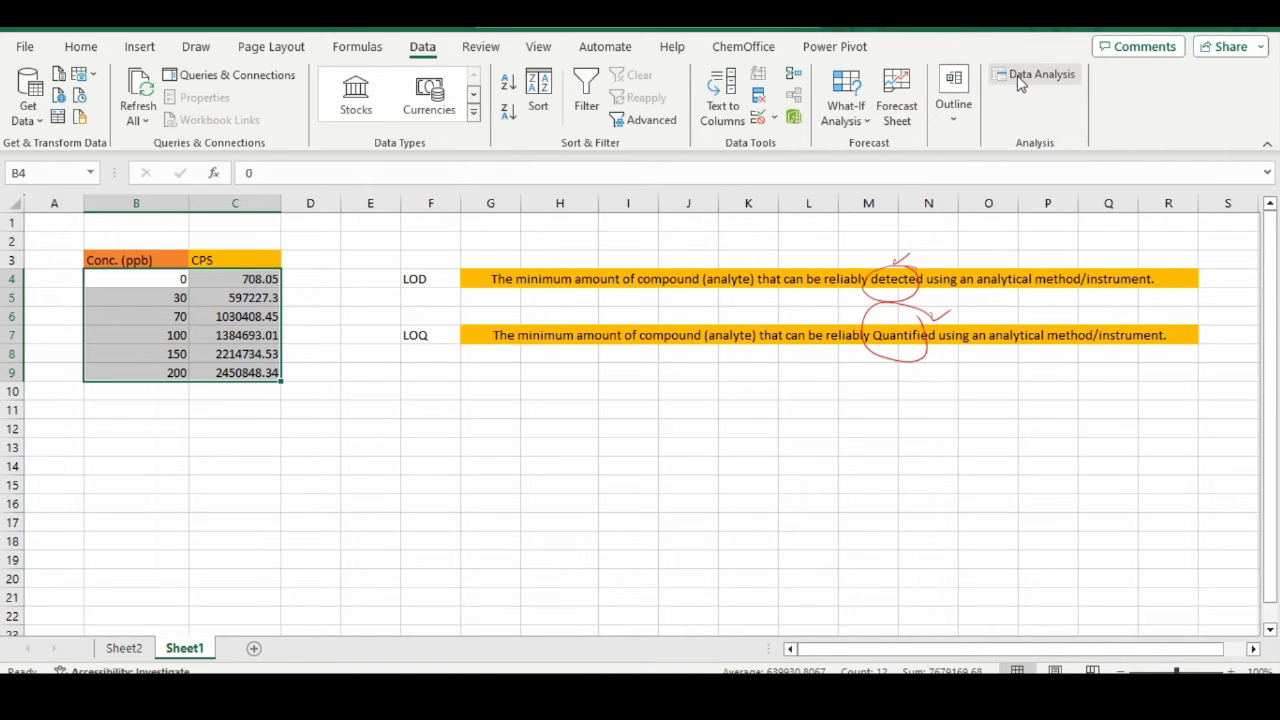
pyautogui.click(1041, 74)
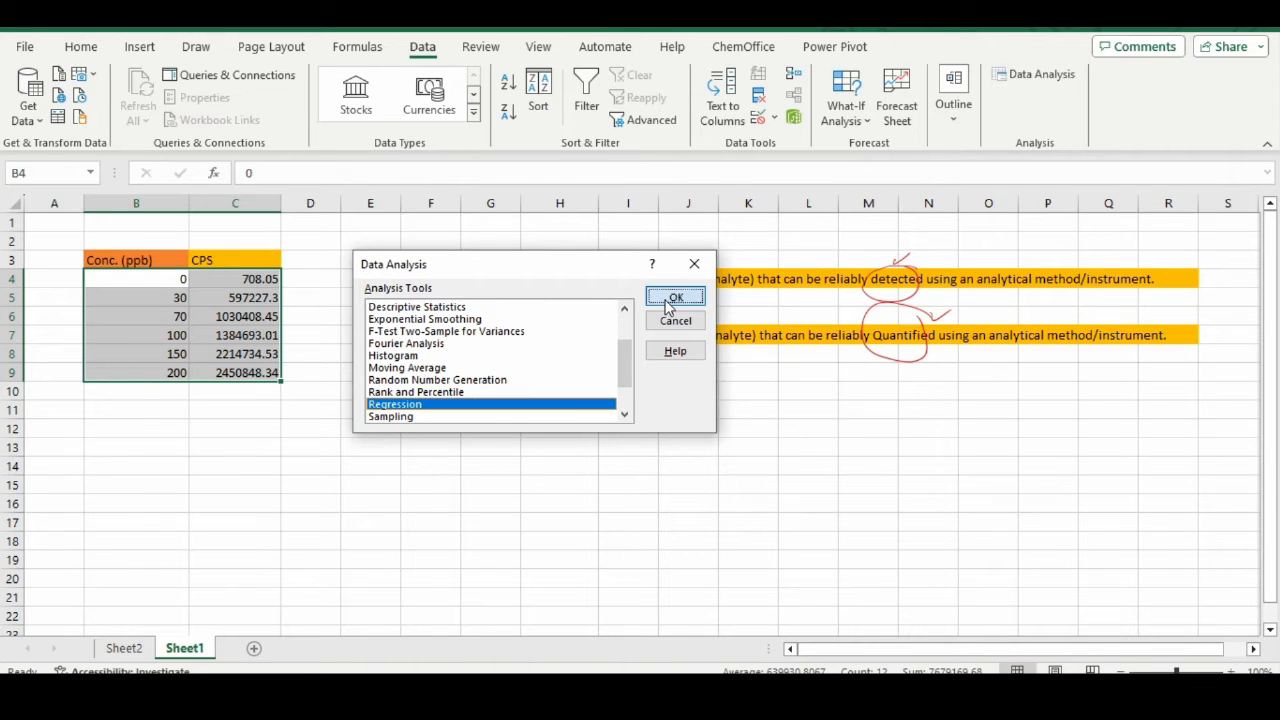
# - Confirm Regression and set Y range $C$4:$C$9 and X range $B$4:$B$9
pyautogui.click(675, 297)
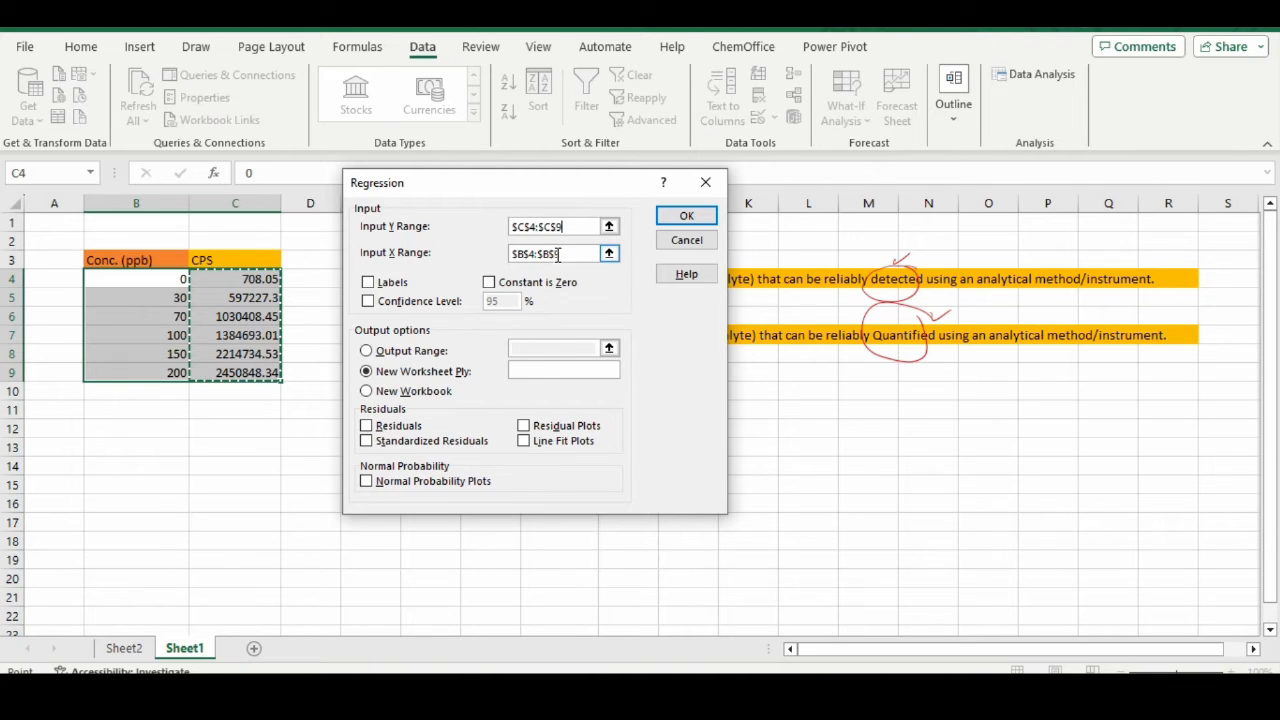
pyautogui.click(166, 278)
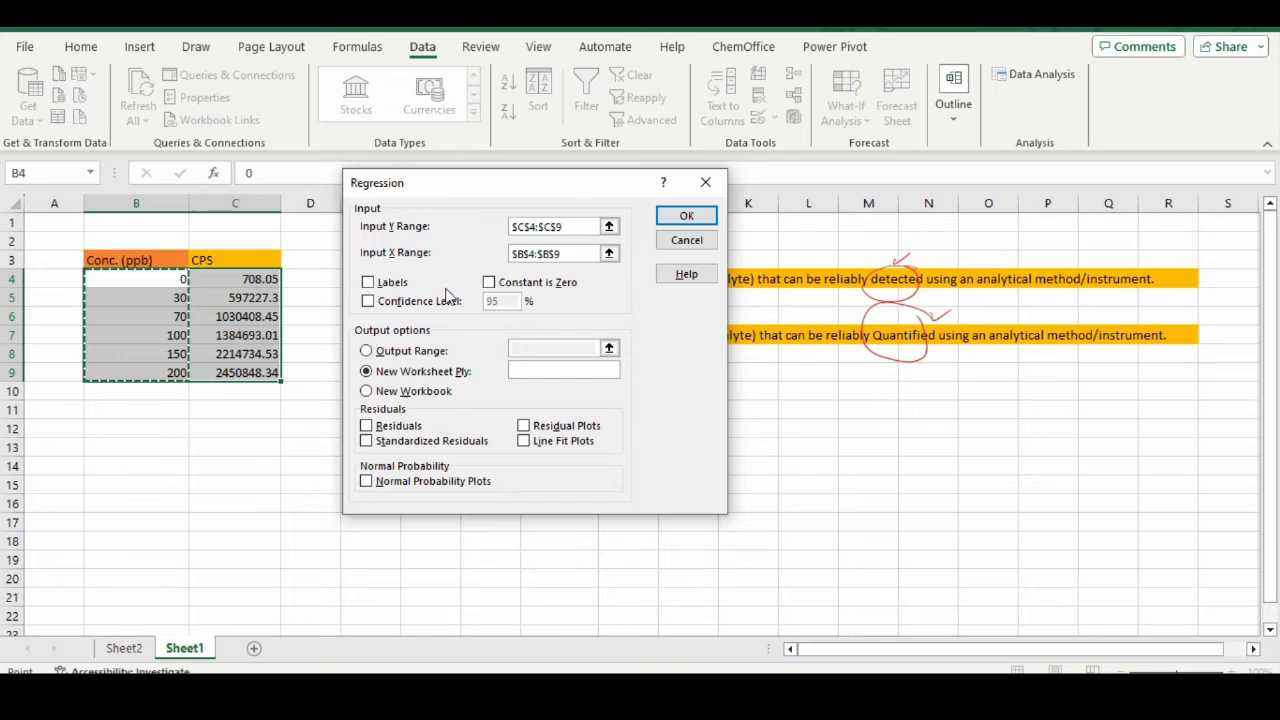
pyautogui.click(686, 215)
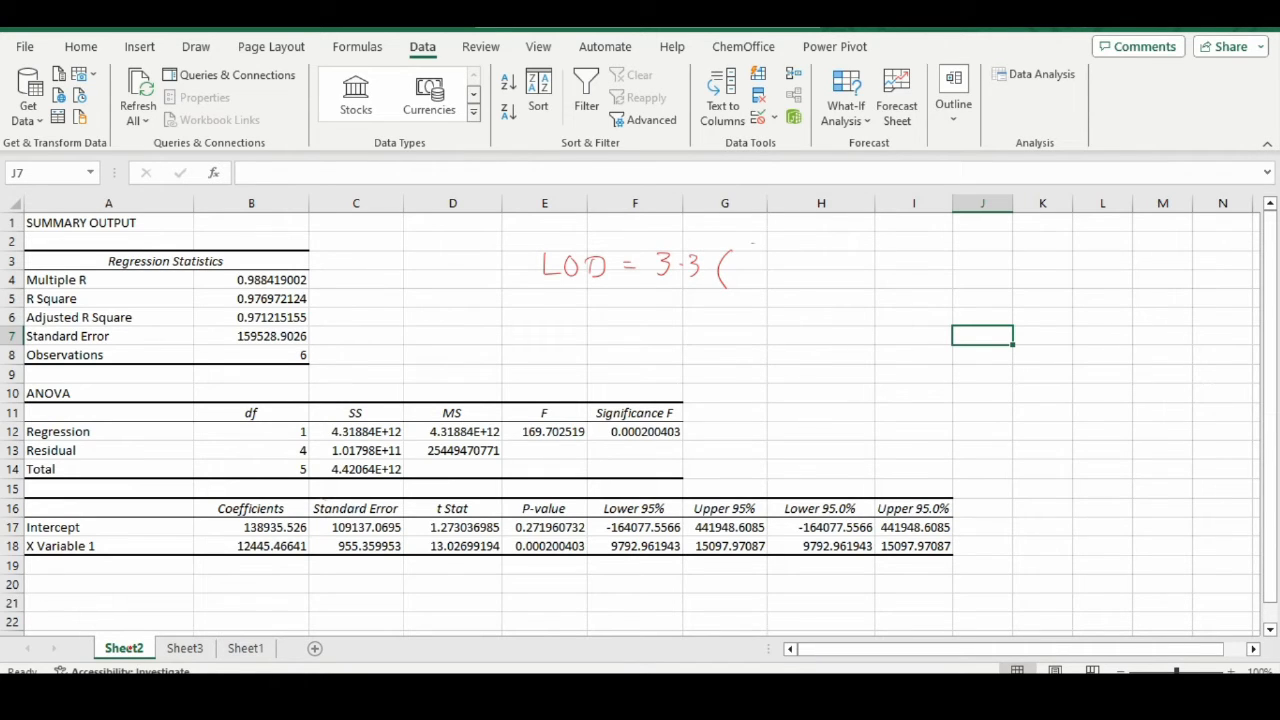
# - Handwrite LOD = 3.3(σ/s) = 28.94 beside the regression output
pyautogui.moveTo(740, 250); pyautogui.dragTo(785, 280)
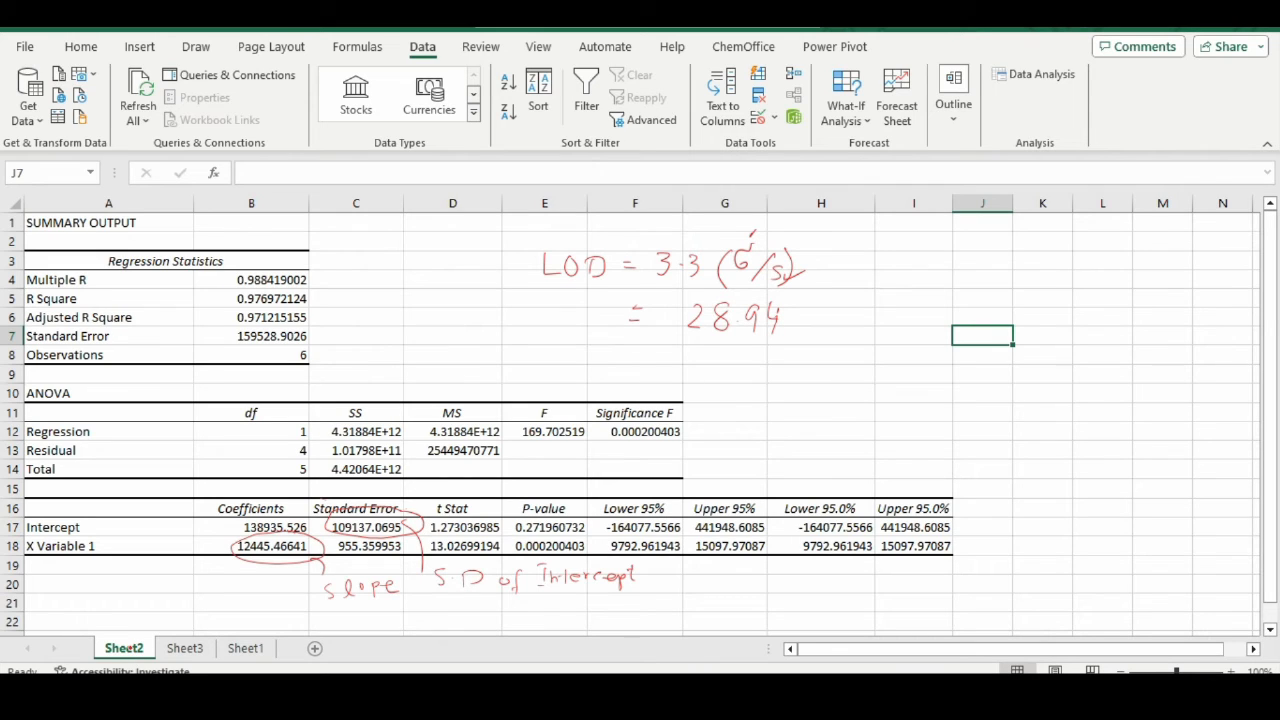
pyautogui.moveTo(840, 245); pyautogui.dragTo(770, 360)
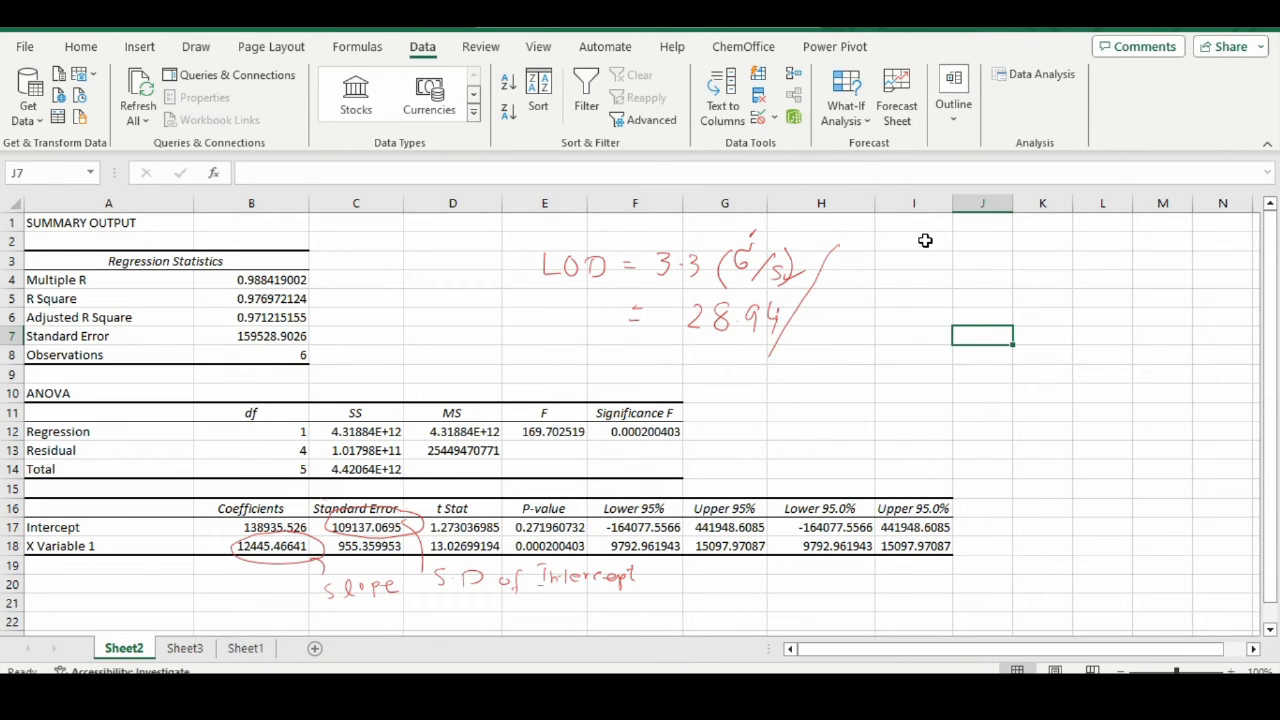
# - Handwrite the LOQ result 10(σ/s) = 87.70 next to the LOD answer
pyautogui.click(913, 240)
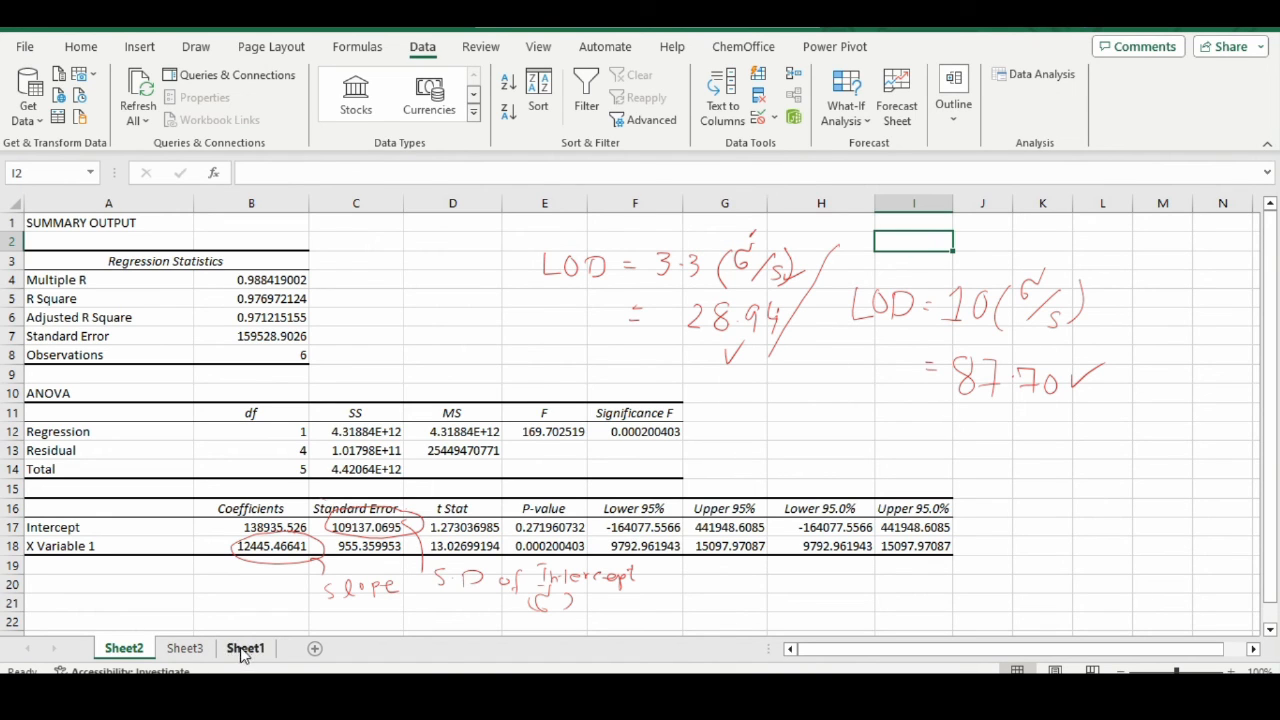
pyautogui.click(245, 648)
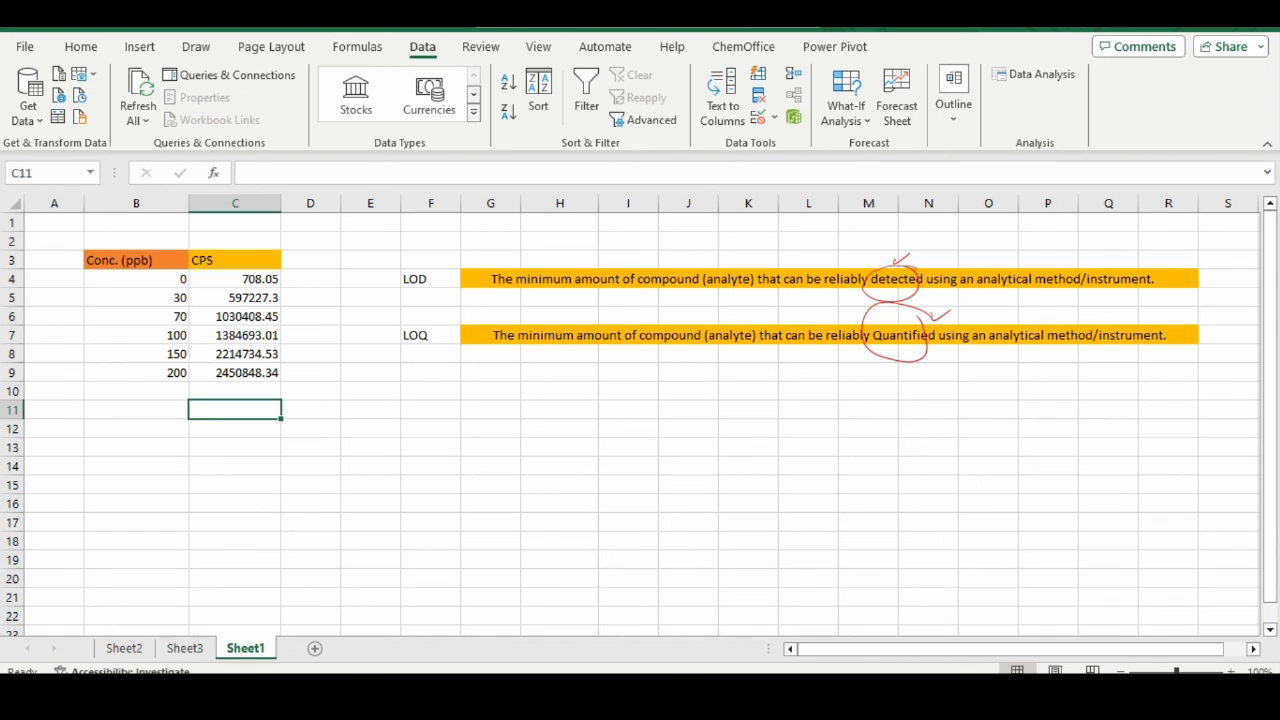
pyautogui.click(123, 648)
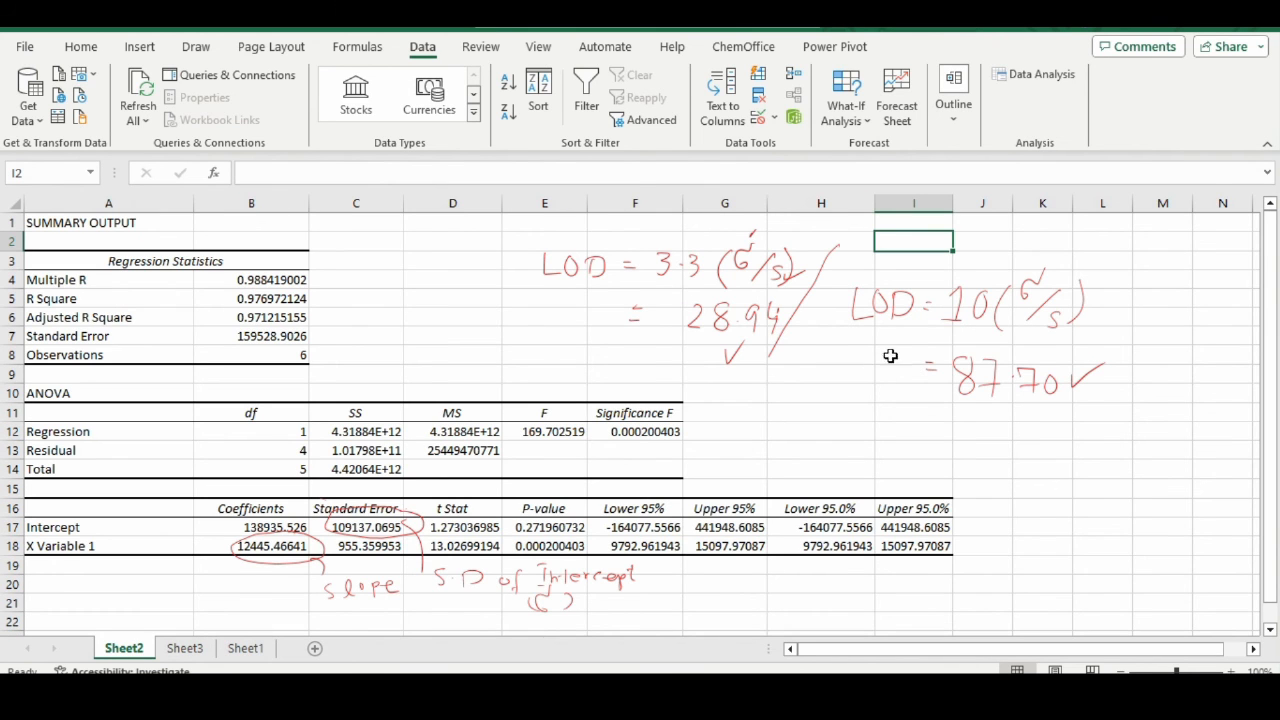
pyautogui.moveTo(1006, 379)
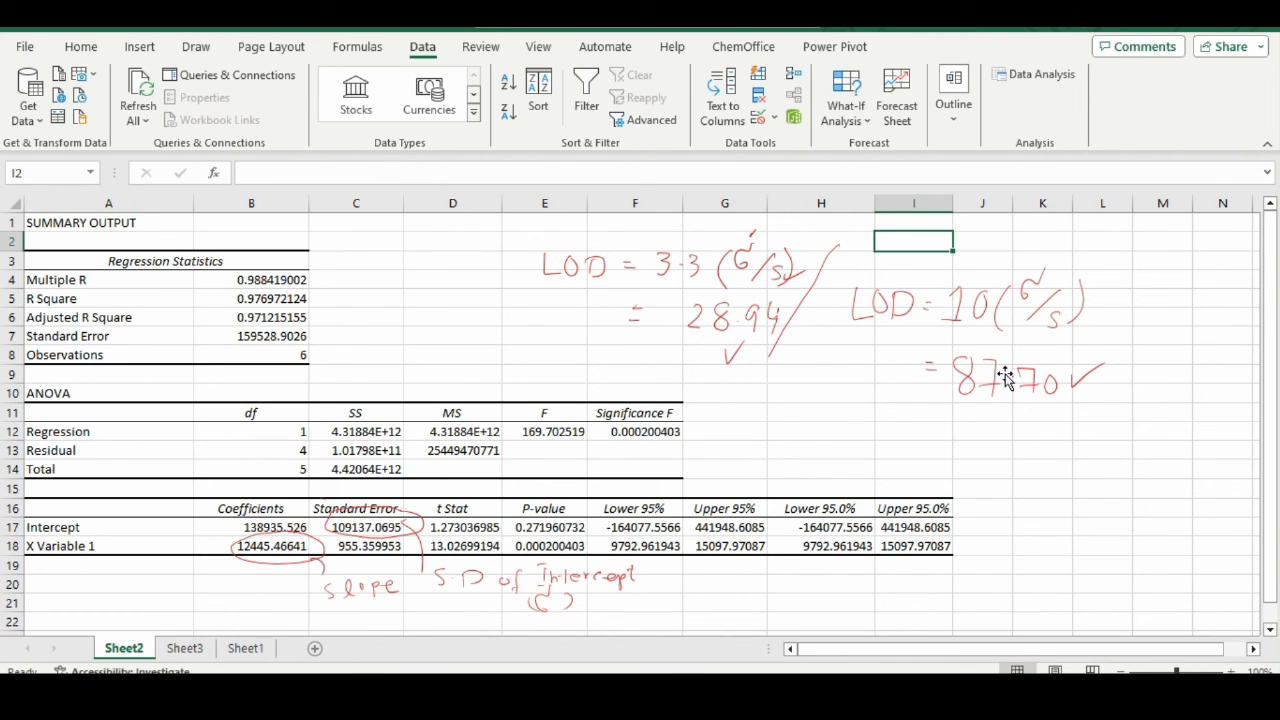
pyautogui.moveTo(1030, 400)
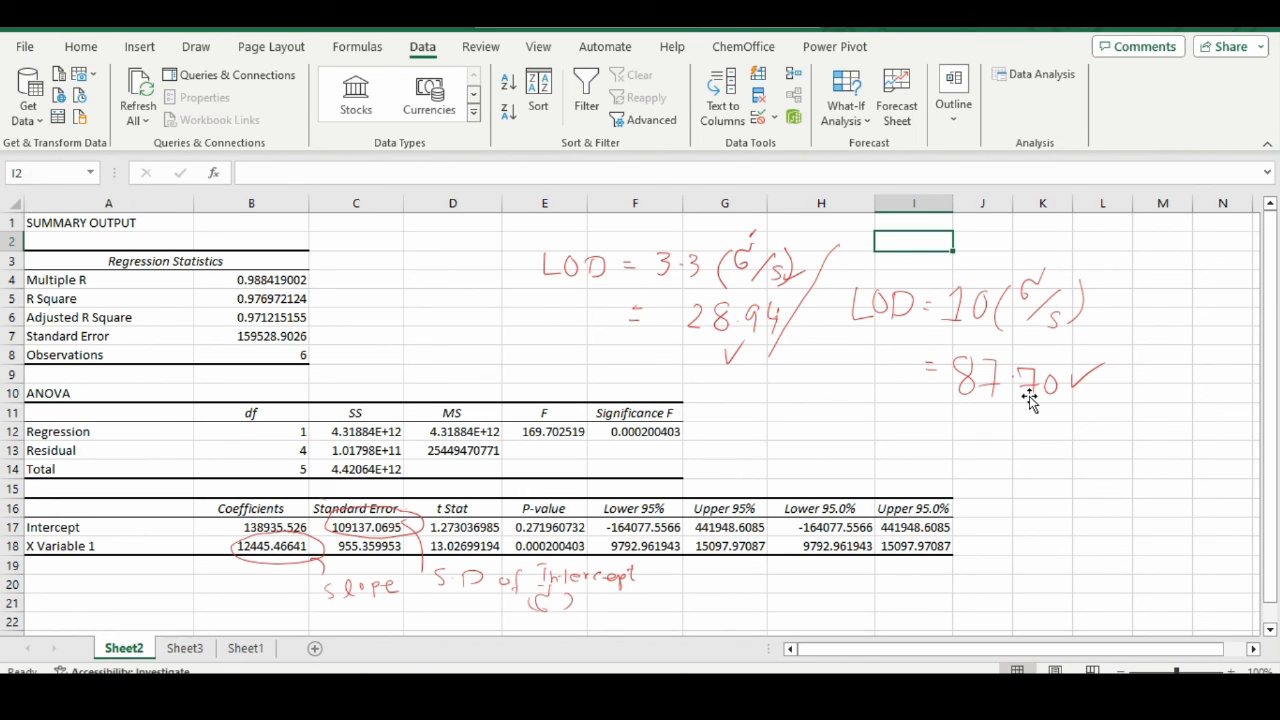